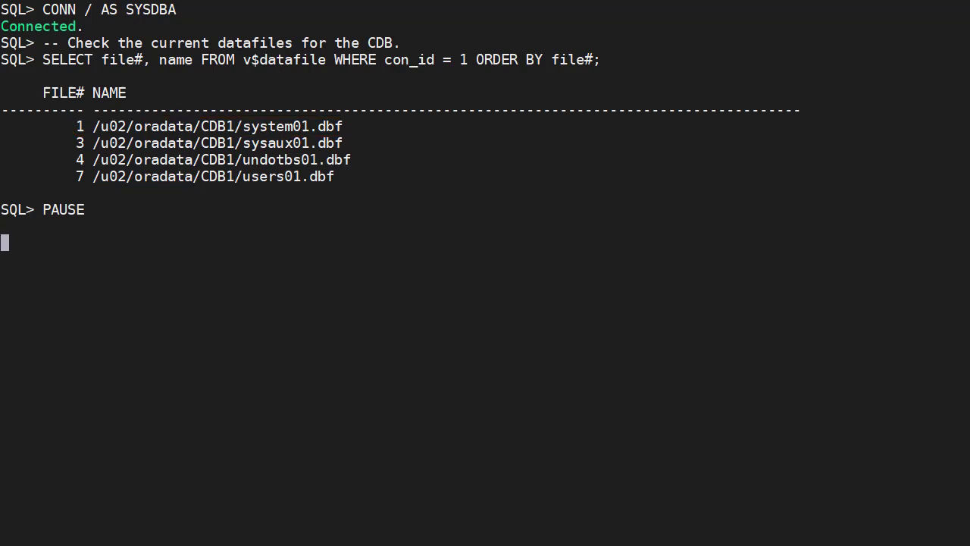
Continue past the PAUSE prompt to run the KEEP move of datafile 1 to /u02/oradata/CDB1/system01.dbf
{"action": "key", "text": "Return"}
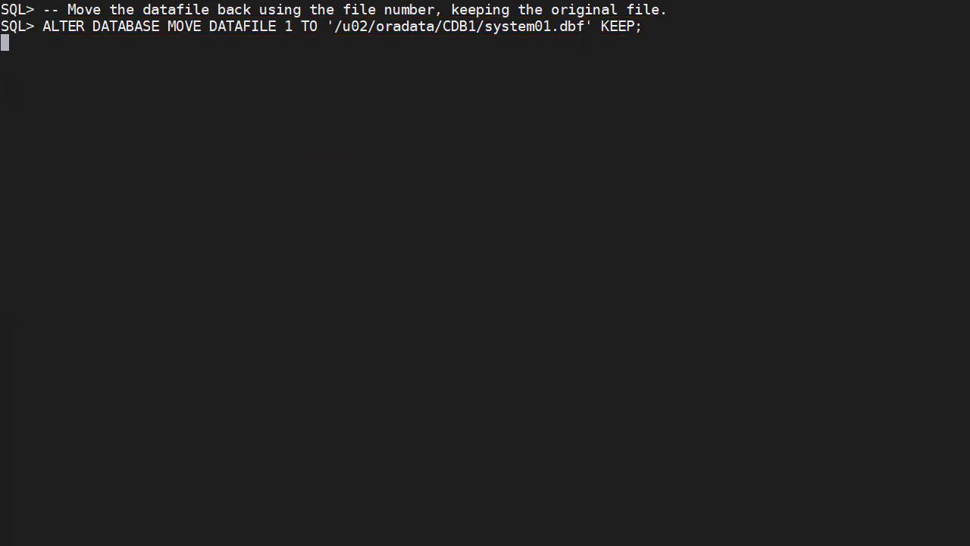
Let the KEEP move finish, remove /tmp/system01.dbf, and set db_create_file_dest to /u02/oradata for the OMF move
{"action": "key", "text": "enter"}
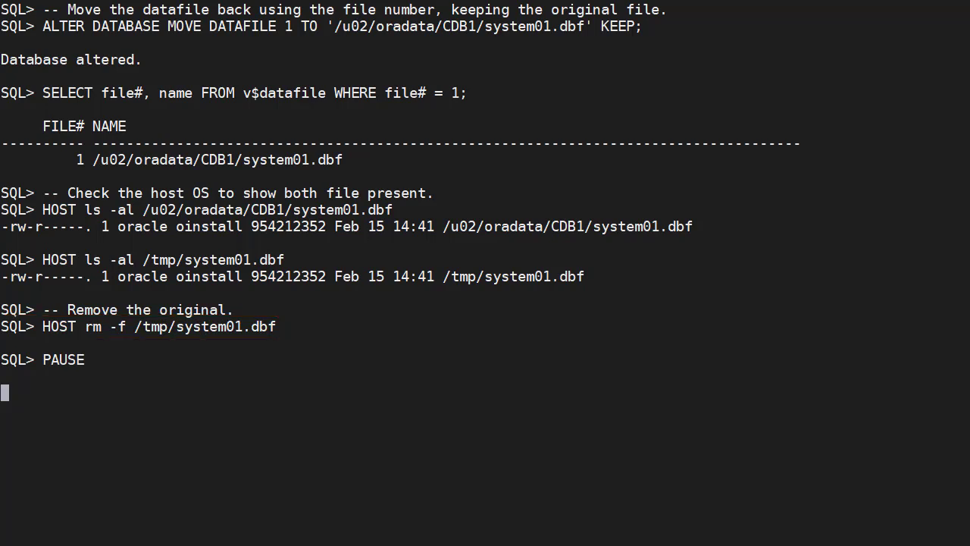
{"action": "key", "text": "enter"}
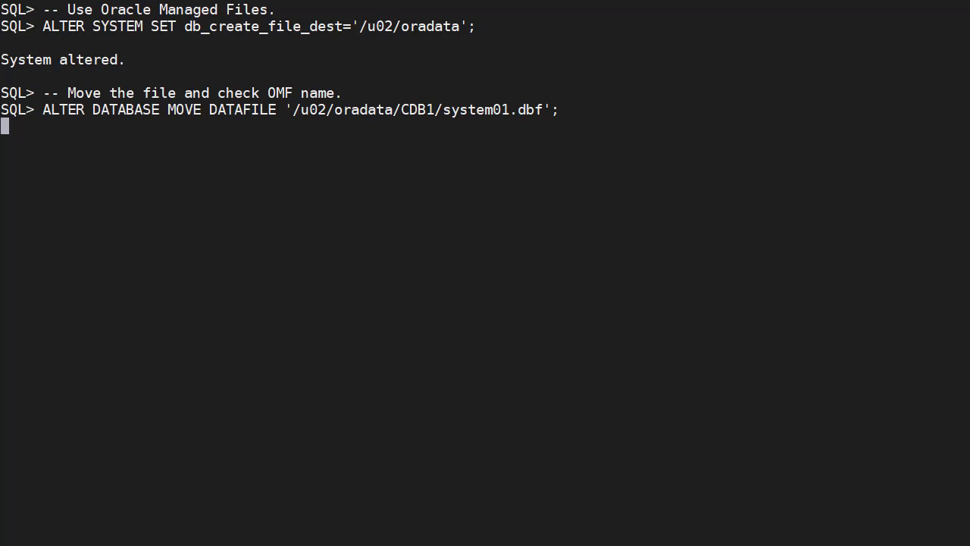
Let the OMF move and KEEP move back complete, then list all 12 CDB and PDB datafiles from v$datafile
{"action": "key", "text": "enter"}
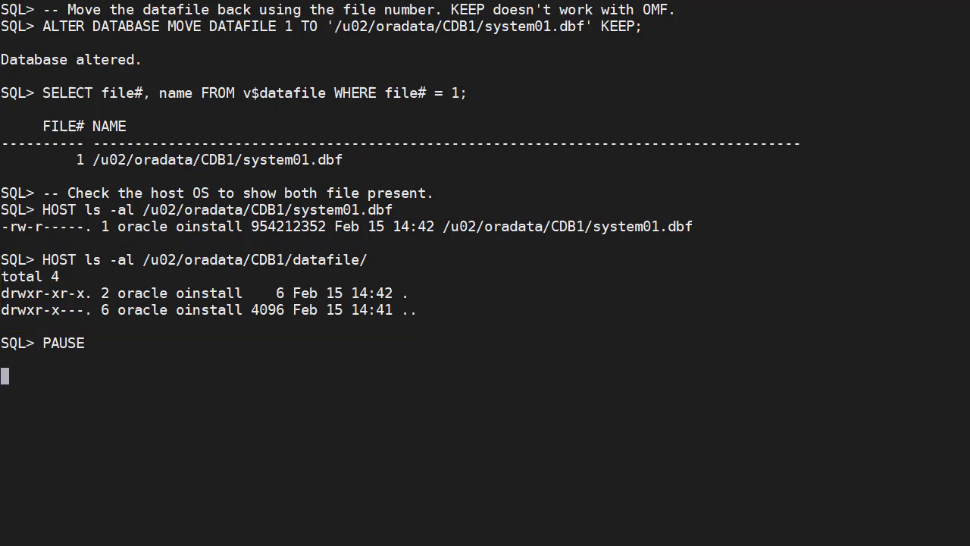
{"action": "key", "text": "Return"}
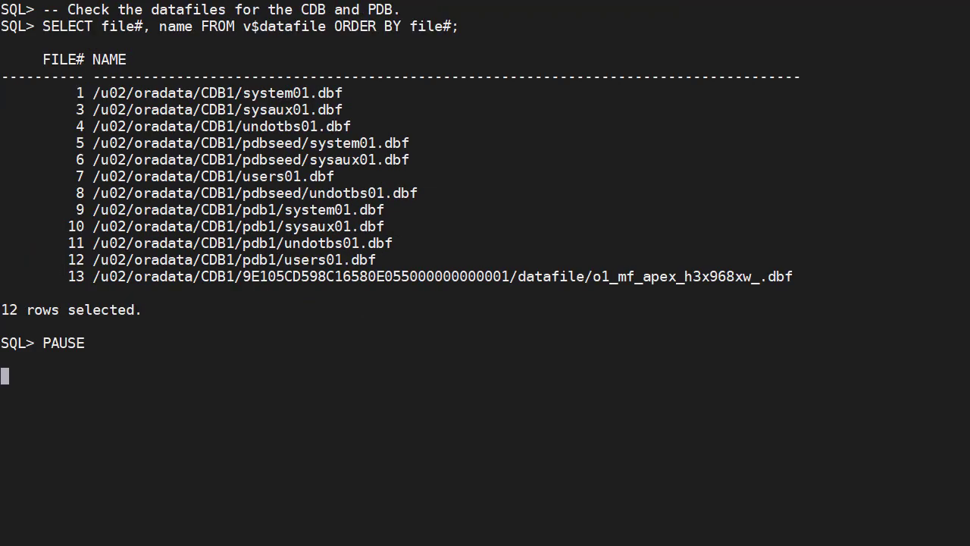